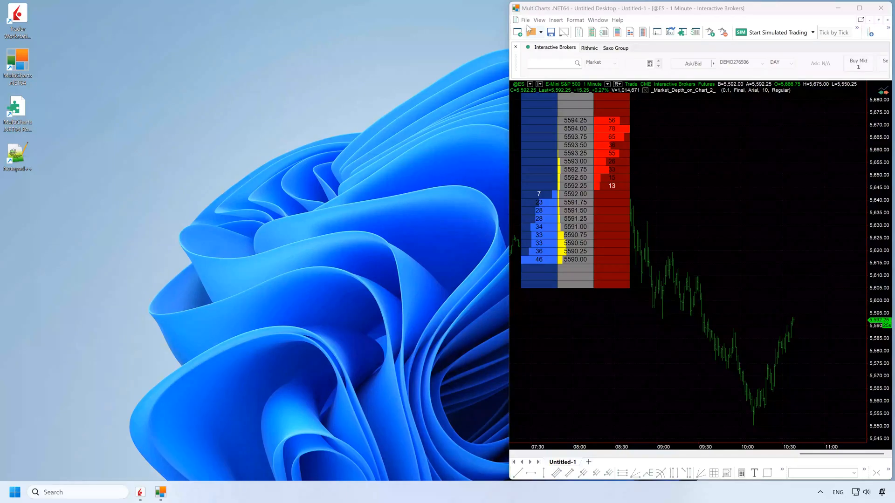
Step: Launch the PowerLanguage .NET Editor and open the _Market_Depth_on_Chart_2_ indicator's script
{"action": "left_click", "coordinate": [524, 20]}
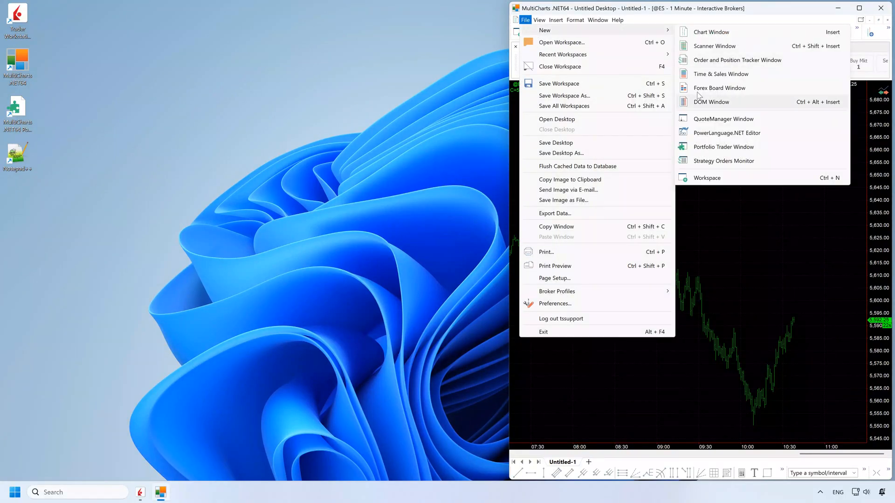
{"action": "left_click", "coordinate": [712, 102]}
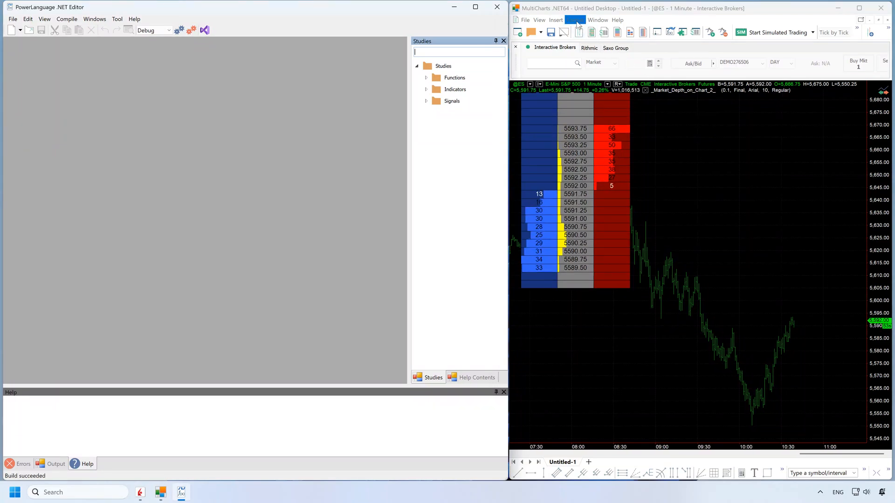
{"action": "left_click", "coordinate": [574, 20]}
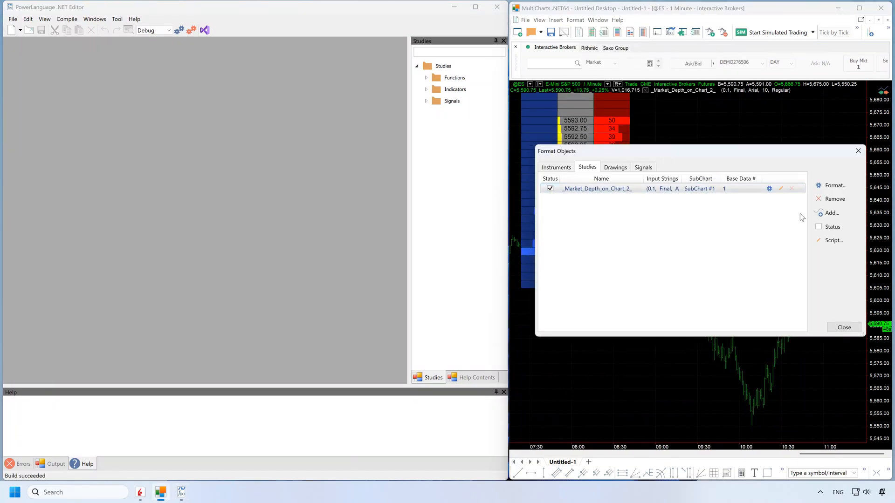
{"action": "left_click", "coordinate": [834, 240]}
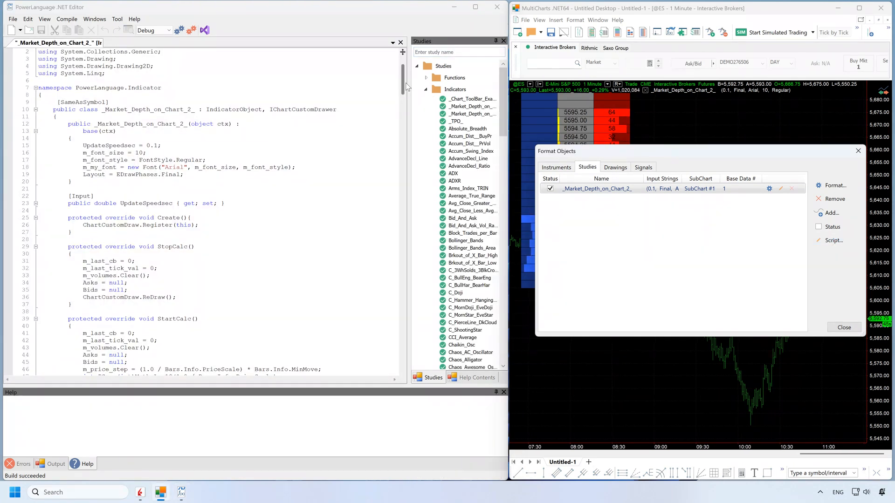
Step: Filter the studies list with 'mom' and dismiss the Format Objects window
{"action": "scroll", "scroll_direction": "down", "scroll_amount": 3}
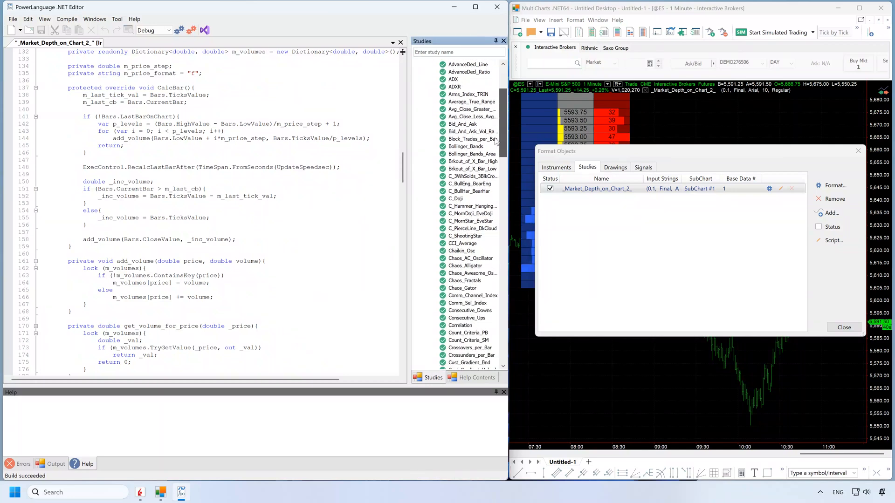
{"action": "scroll", "scroll_direction": "down", "scroll_amount": 3}
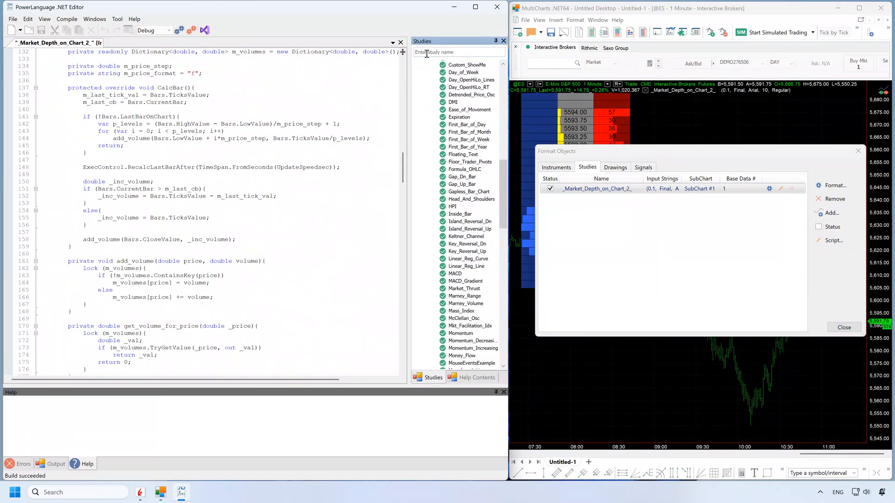
{"action": "type", "text": "mom"}
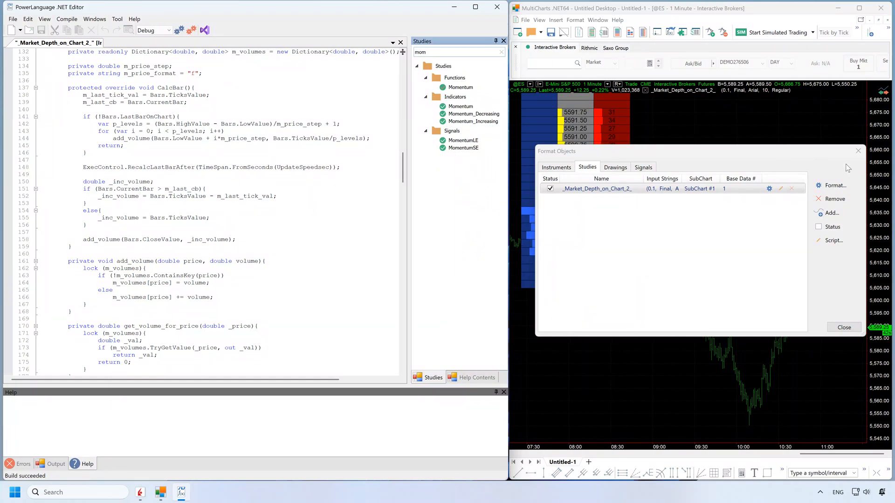
{"action": "left_click", "coordinate": [844, 327]}
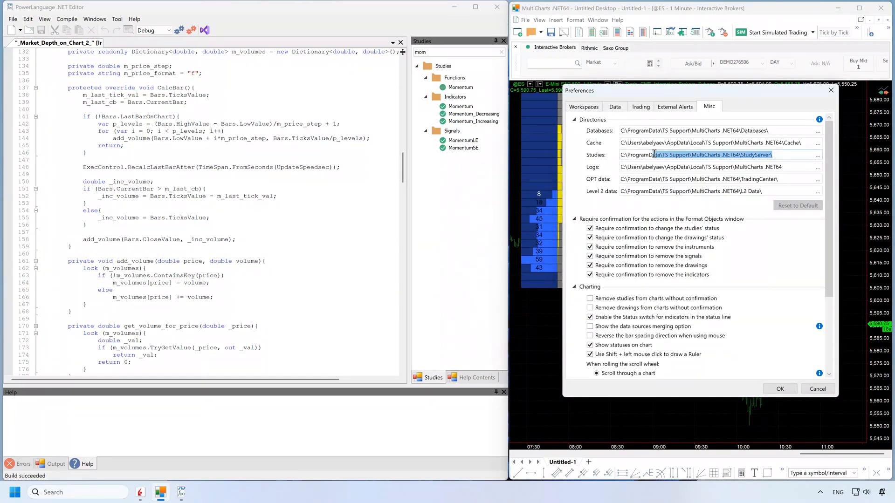
Step: Browse the Studies directory into Techniques\CS and preview Momentum_Increasing.Indicator.CS
{"action": "right_click", "coordinate": [716, 155]}
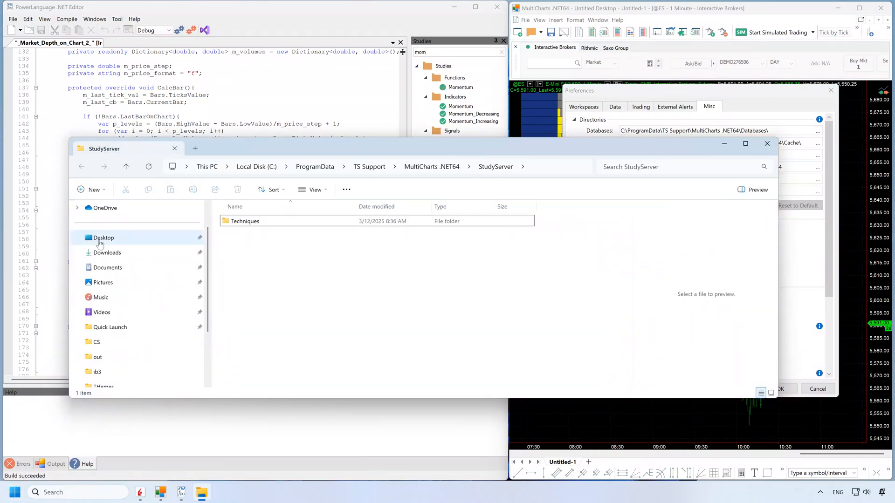
{"action": "double_click", "coordinate": [246, 221]}
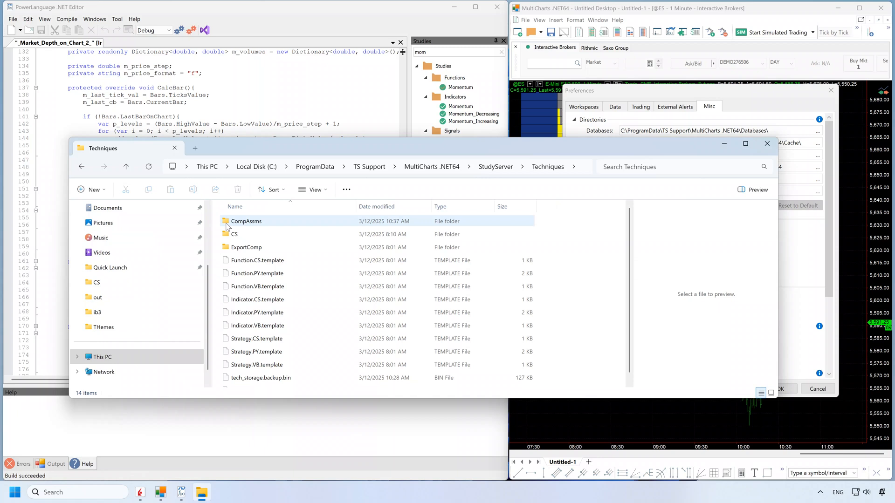
{"action": "double_click", "coordinate": [235, 235]}
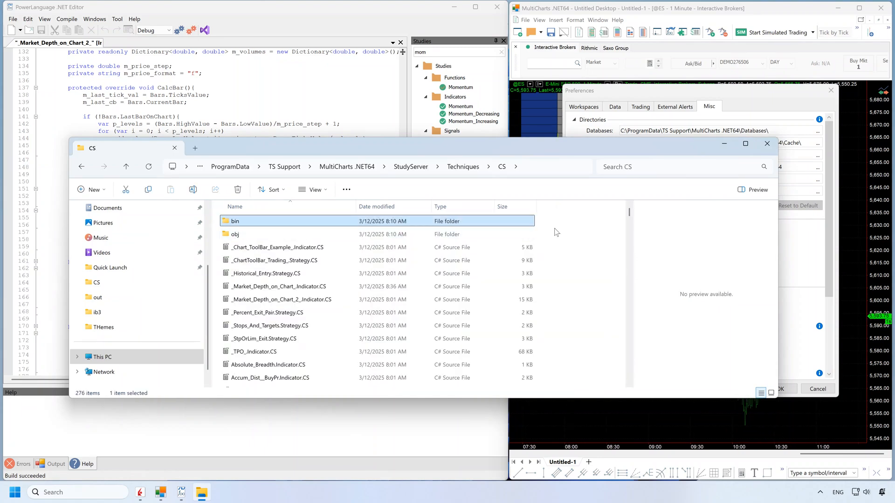
{"action": "scroll", "scroll_direction": "down", "scroll_amount": 3}
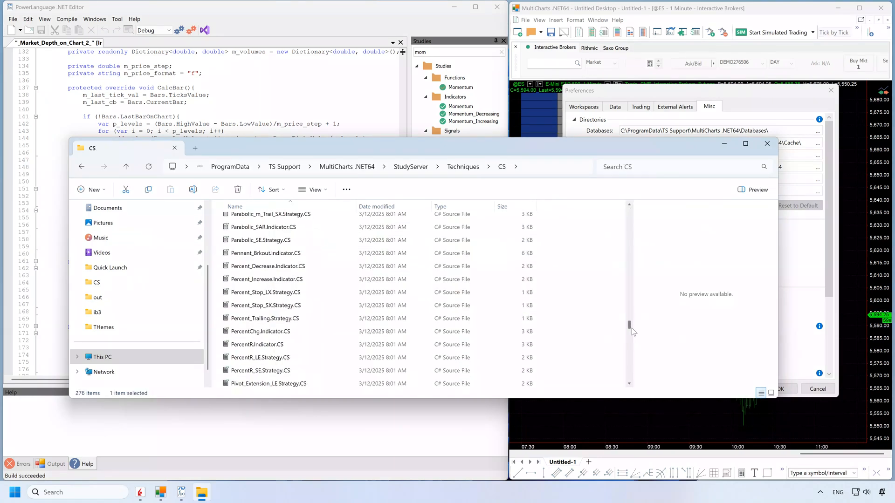
{"action": "double_click", "coordinate": [247, 221]}
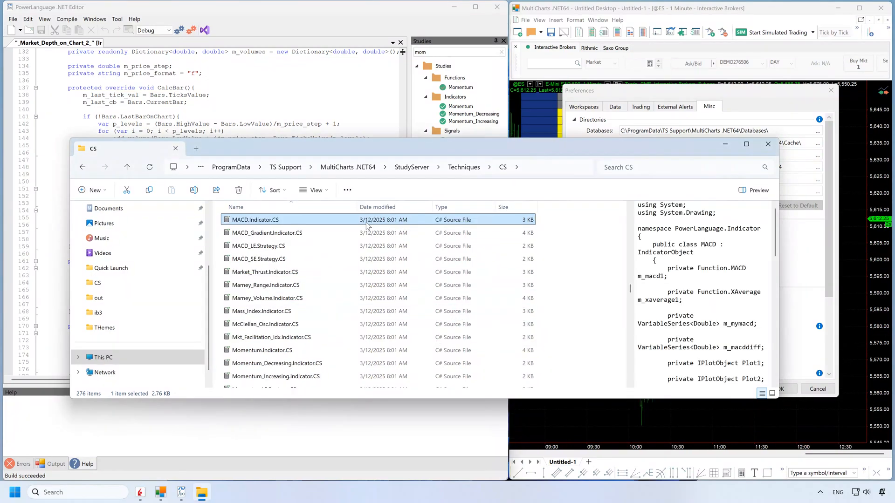
{"action": "left_click", "coordinate": [275, 376]}
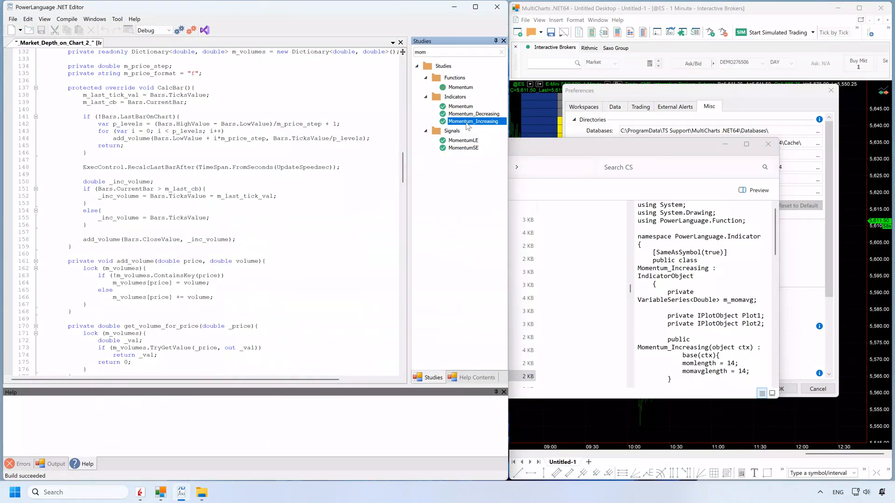
Step: Open Momentum_Increasing and MomentumLE as code tabs, then close Preferences
{"action": "double_click", "coordinate": [473, 122]}
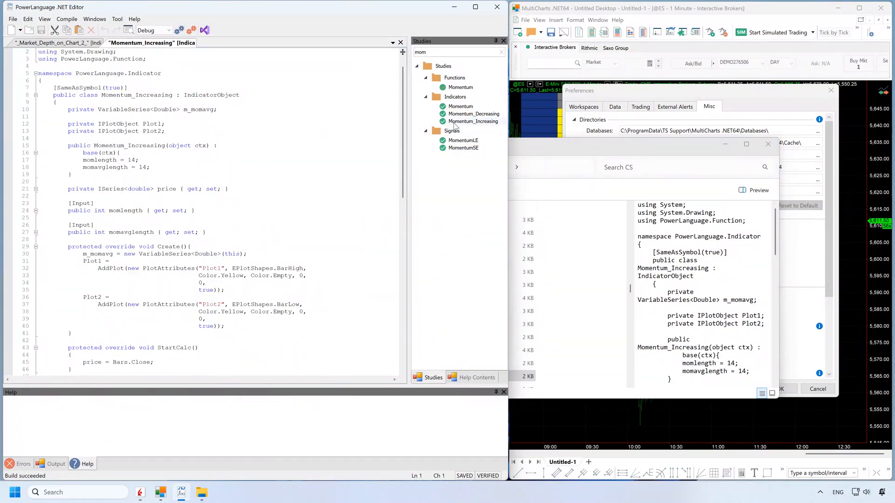
{"action": "double_click", "coordinate": [463, 141]}
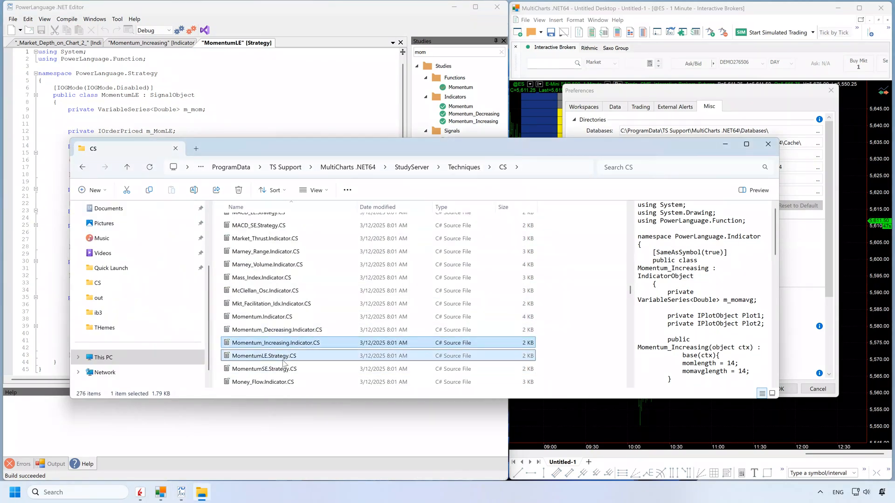
{"action": "left_click", "coordinate": [263, 356]}
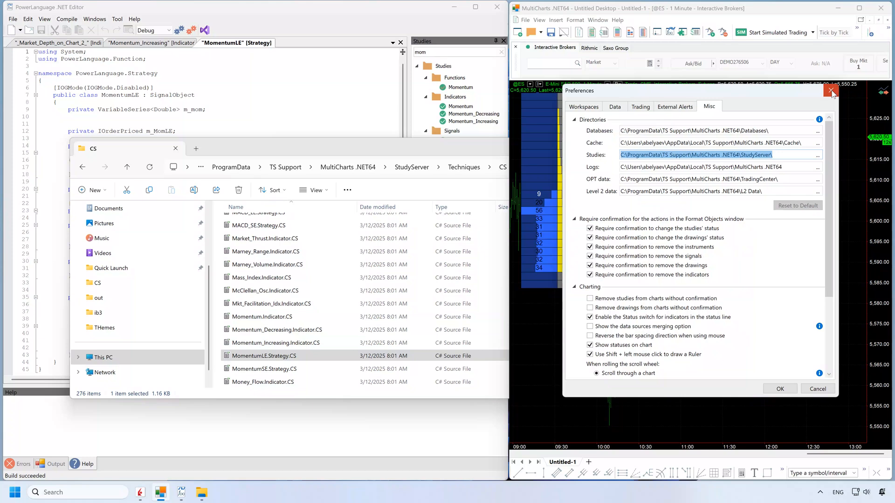
{"action": "left_click", "coordinate": [832, 91]}
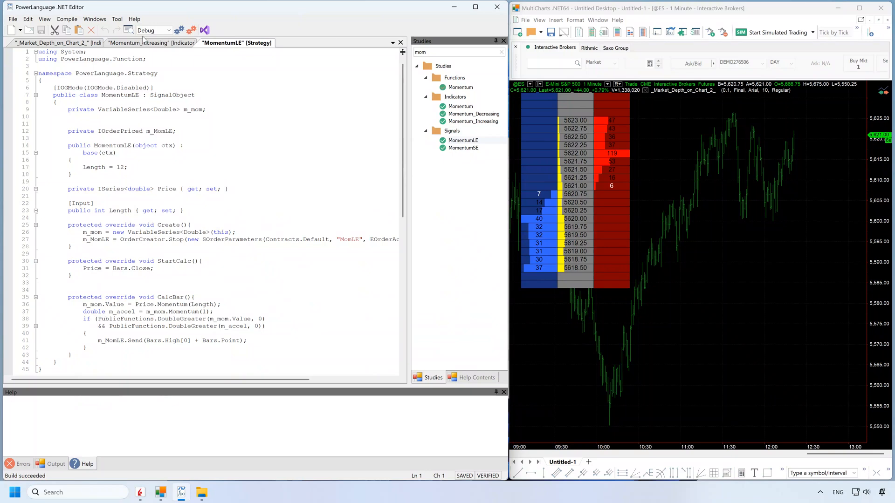
Step: Close every document tab except _Market_Depth_on_Chart_2_
{"action": "right_click", "coordinate": [54, 43]}
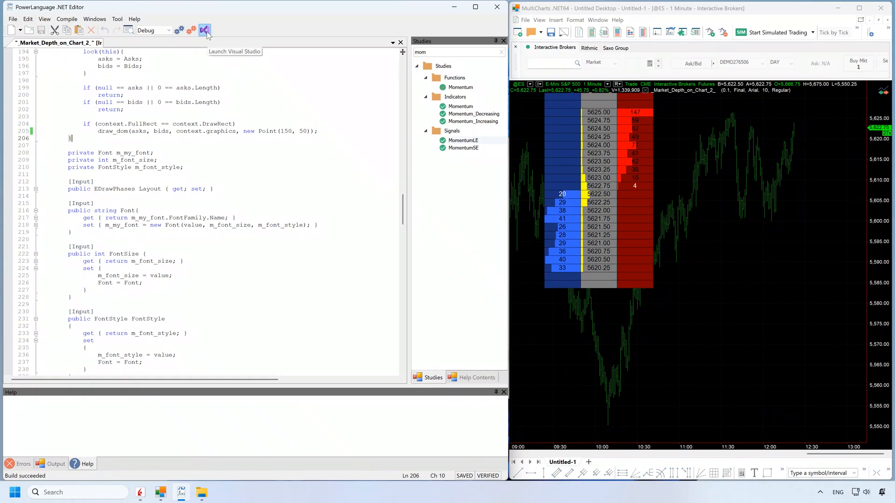
Step: Open _Market_Depth_on_Chart_2_ from the PLStudies solution in Visual Studio near line 201
{"action": "left_click", "coordinate": [205, 31]}
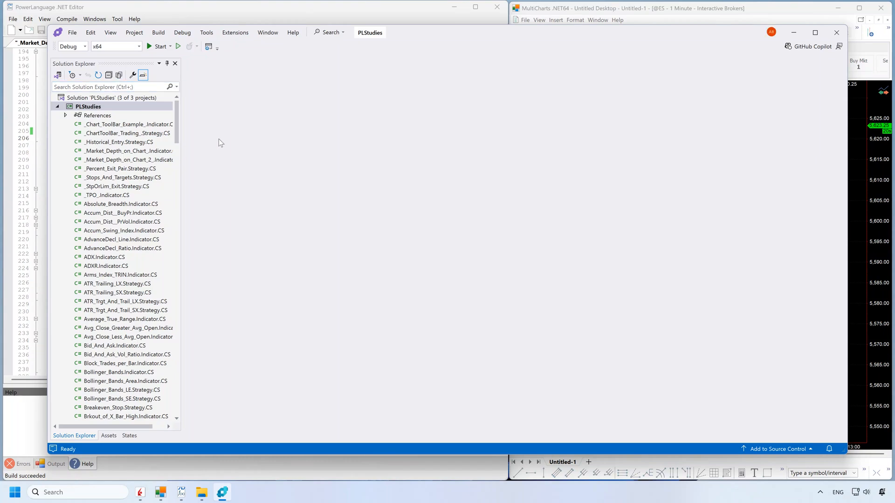
{"action": "double_click", "coordinate": [127, 160]}
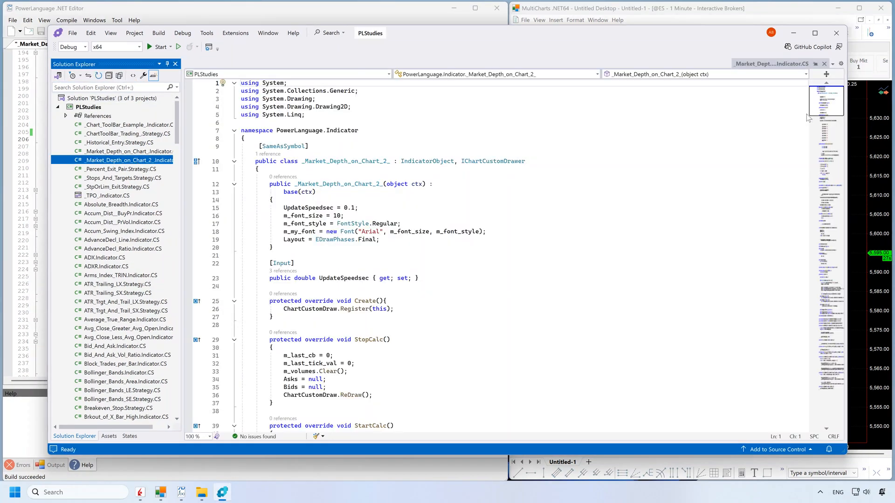
{"action": "scroll", "scroll_direction": "down", "scroll_amount": 3}
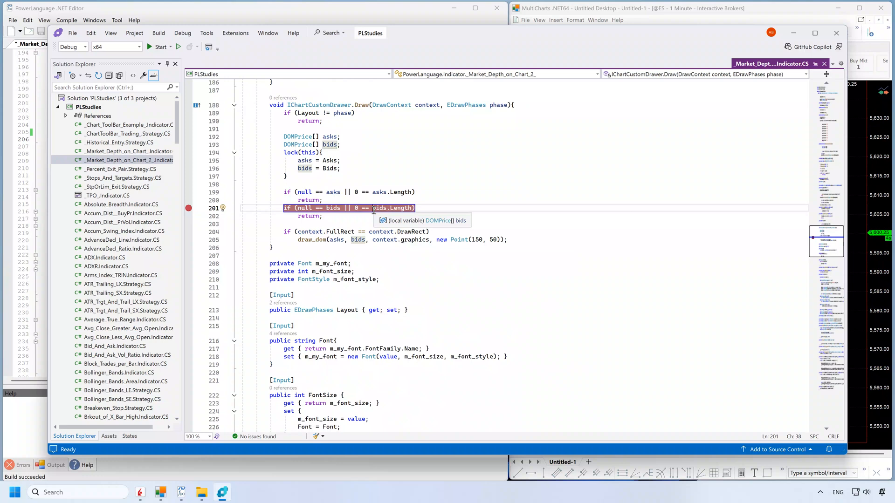
{"action": "left_click", "coordinate": [182, 33]}
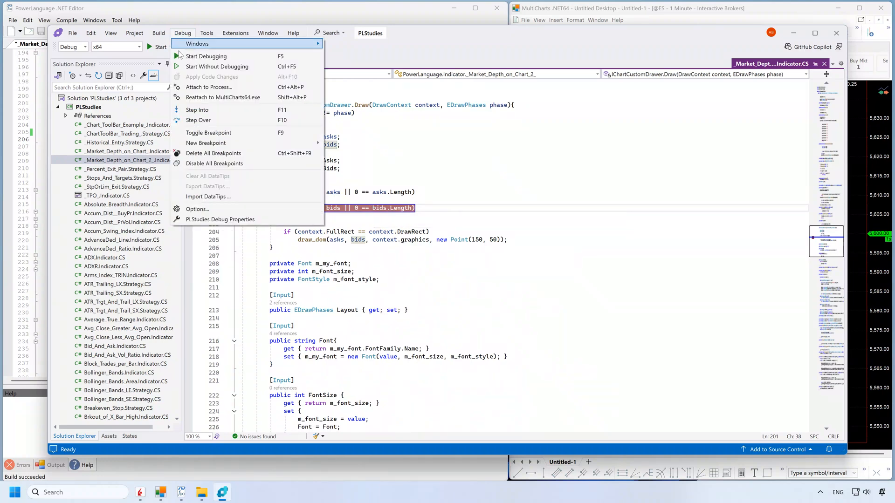
Step: Attach the Visual Studio debugger to the MultiCharts64.exe process
{"action": "left_click", "coordinate": [209, 87]}
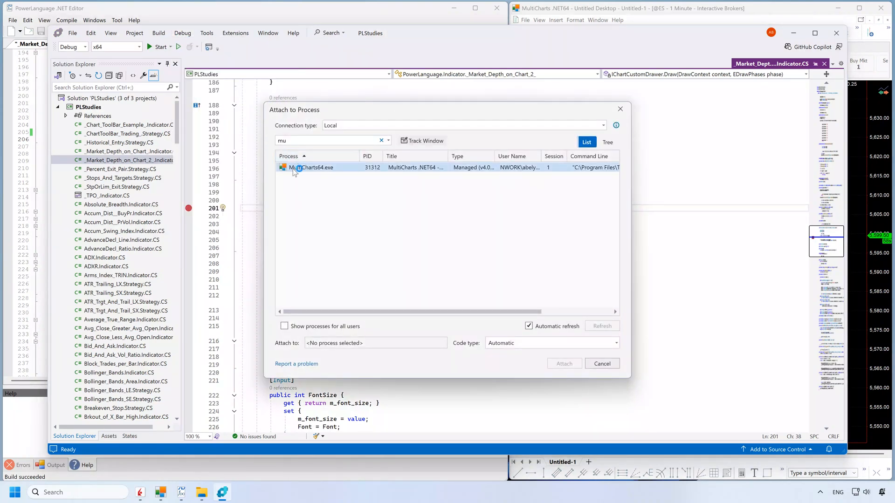
{"action": "left_click", "coordinate": [311, 167]}
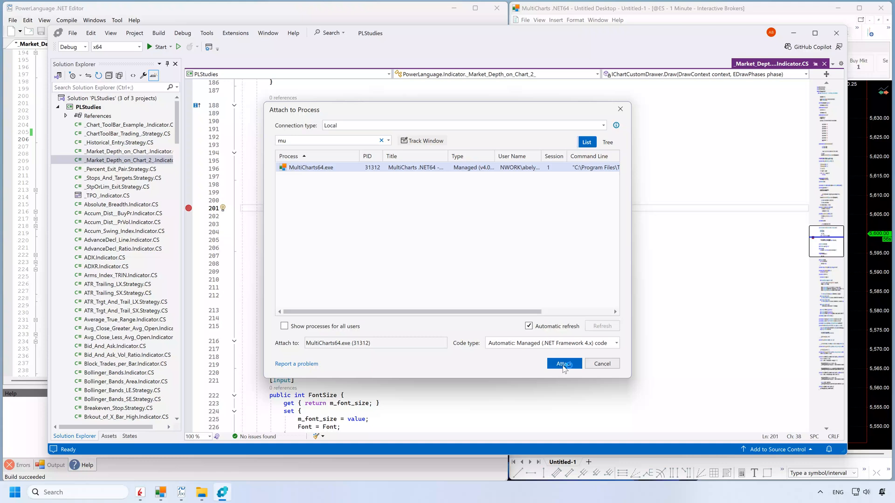
{"action": "left_click", "coordinate": [564, 363]}
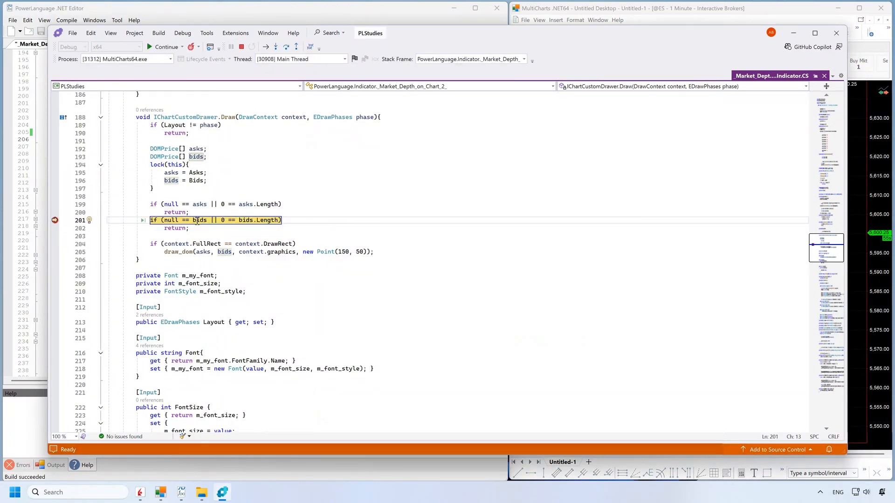
{"action": "mouse_move", "coordinate": [197, 221]}
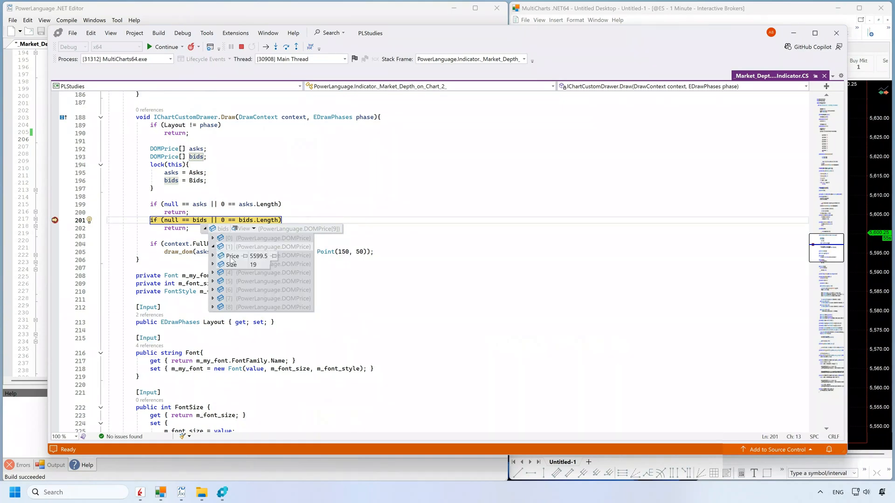
{"action": "mouse_move", "coordinate": [258, 261]}
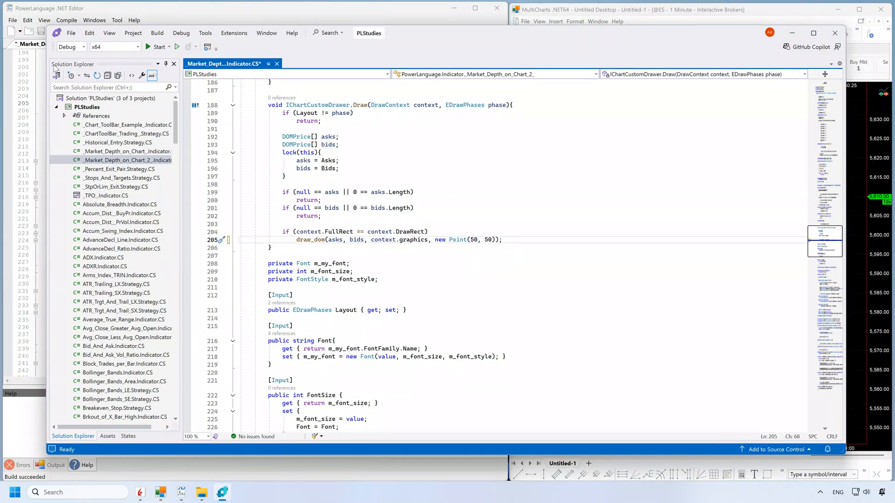
Step: Save the offset change and begin replacing Yellow in m_tot_vol_clr with White
{"action": "key", "text": "ctrl+s"}
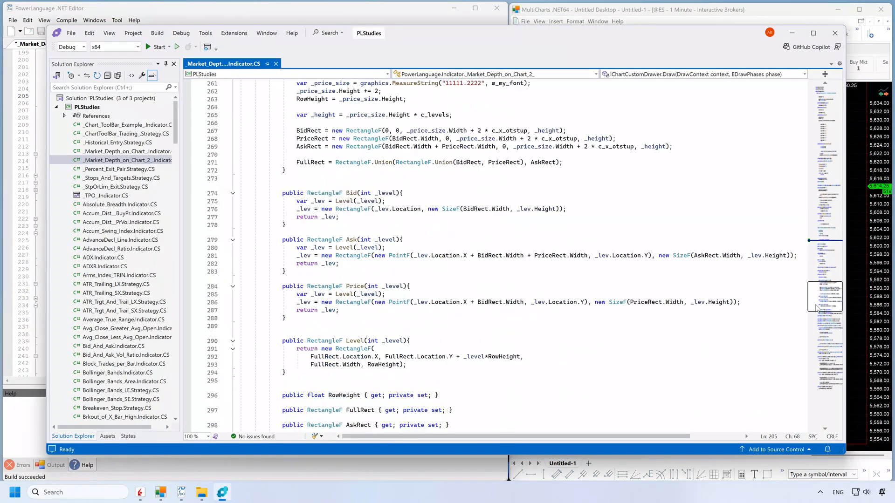
{"action": "scroll", "scroll_direction": "down", "scroll_amount": 3}
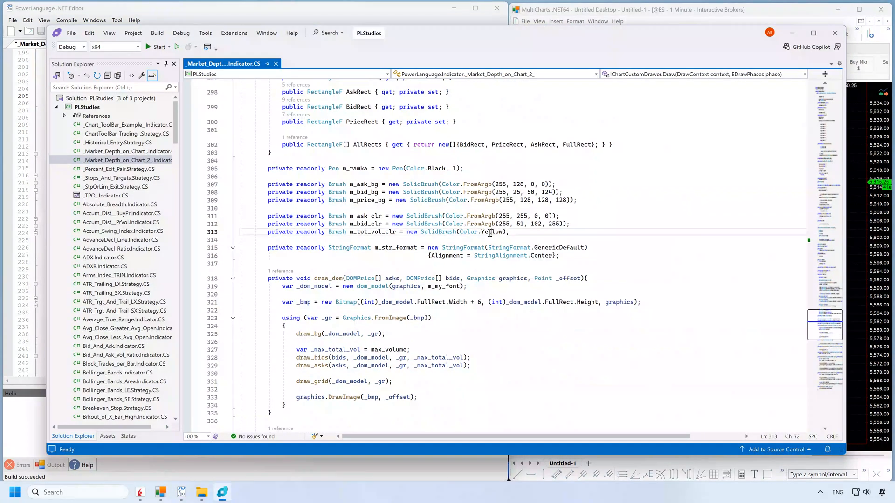
{"action": "double_click", "coordinate": [492, 231]}
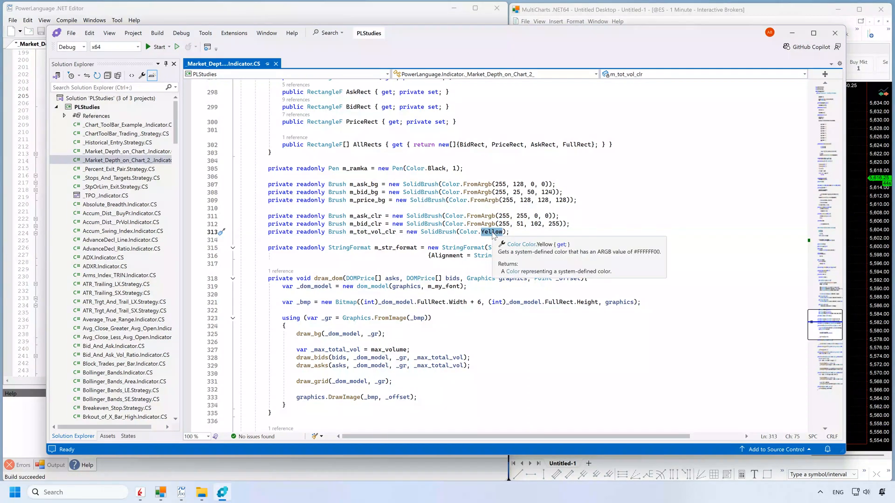
{"action": "type", "text": "Whit"}
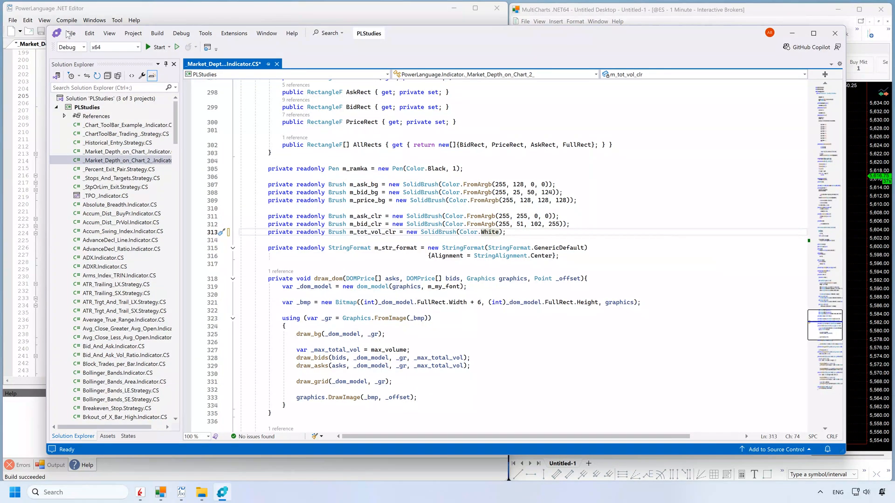
Step: Save all changes to the indicator project with File > Save All
{"action": "left_click", "coordinate": [71, 33]}
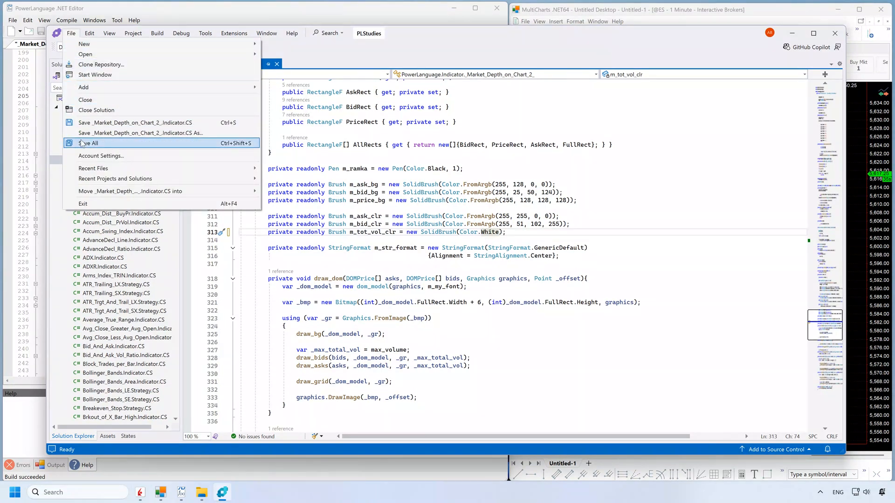
{"action": "left_click", "coordinate": [89, 143]}
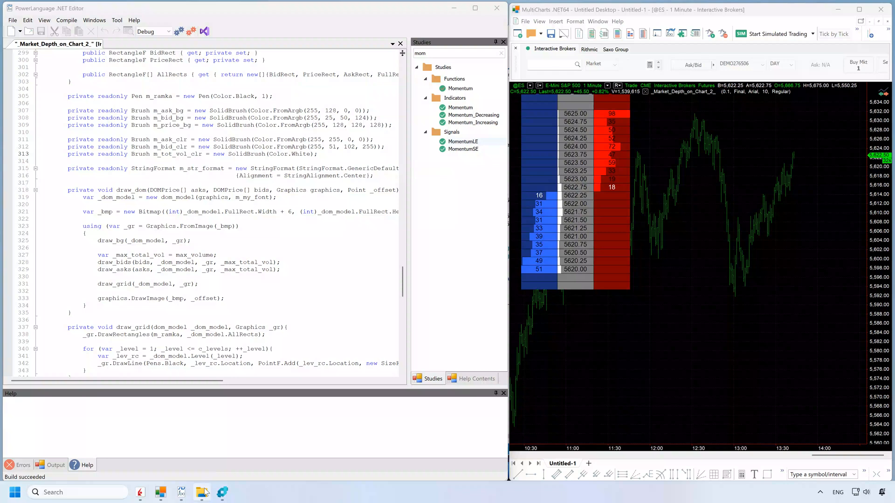
Step: Open the StudyServer Techniques CS folder and right-click _Market_Depth_on_Chart_2_Indicator.CS
{"action": "left_click", "coordinate": [201, 492]}
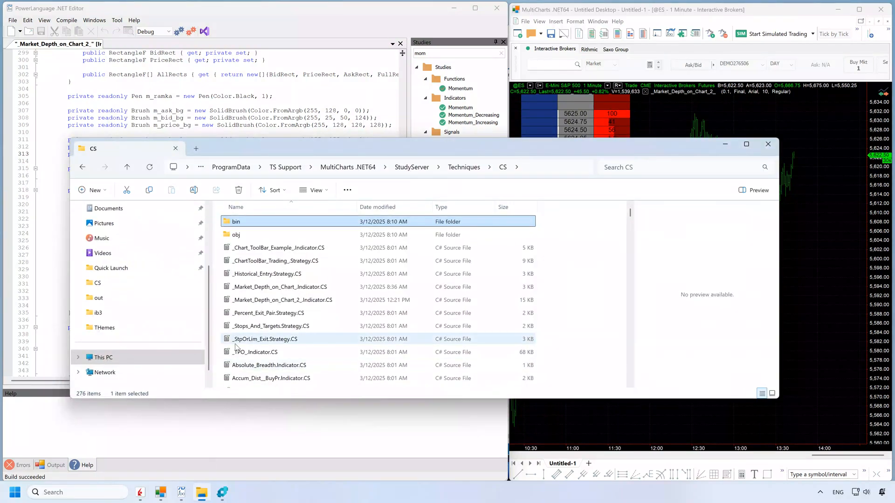
{"action": "right_click", "coordinate": [282, 300]}
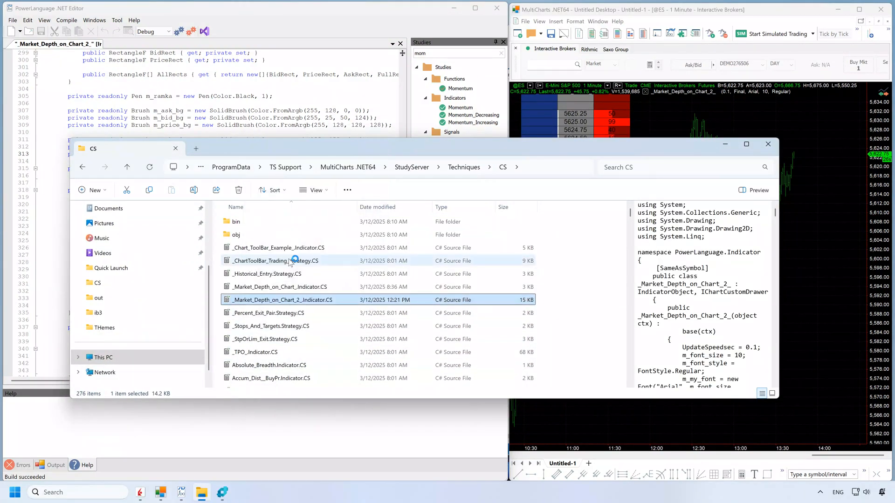
Step: In Notepad++, change the total-volume brush on line 313 from Color.White to Color.Cyan
{"action": "double_click", "coordinate": [282, 300]}
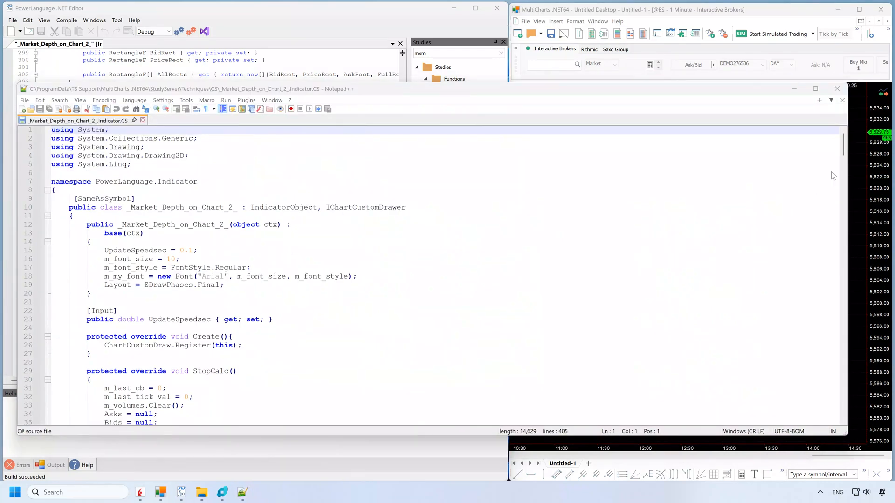
{"action": "scroll", "scroll_direction": "down", "scroll_amount": 3}
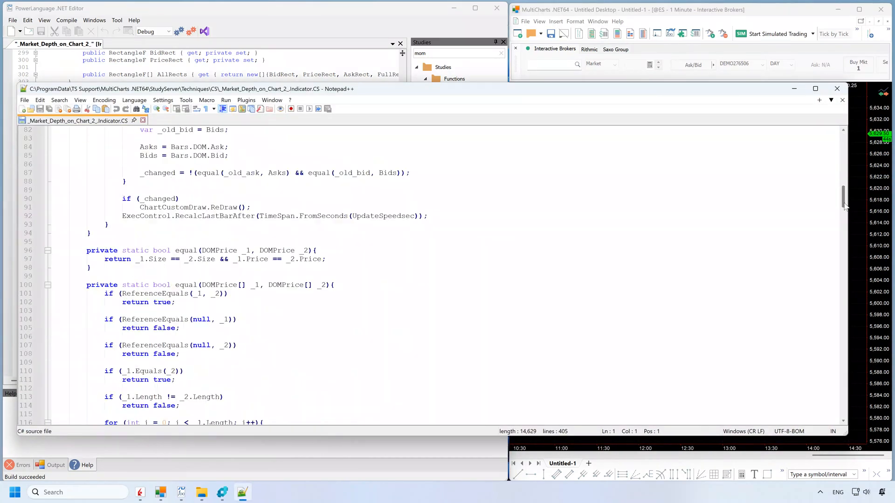
{"action": "scroll", "scroll_direction": "down", "scroll_amount": 3}
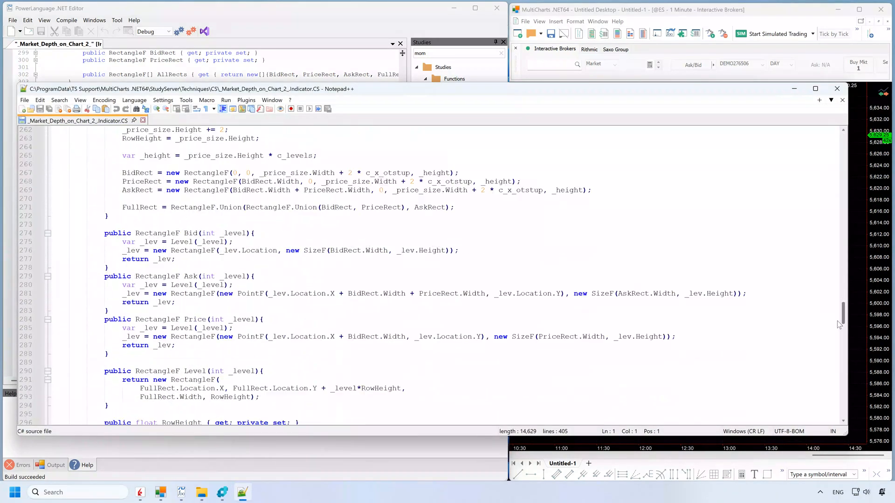
{"action": "scroll", "scroll_direction": "down", "scroll_amount": 3}
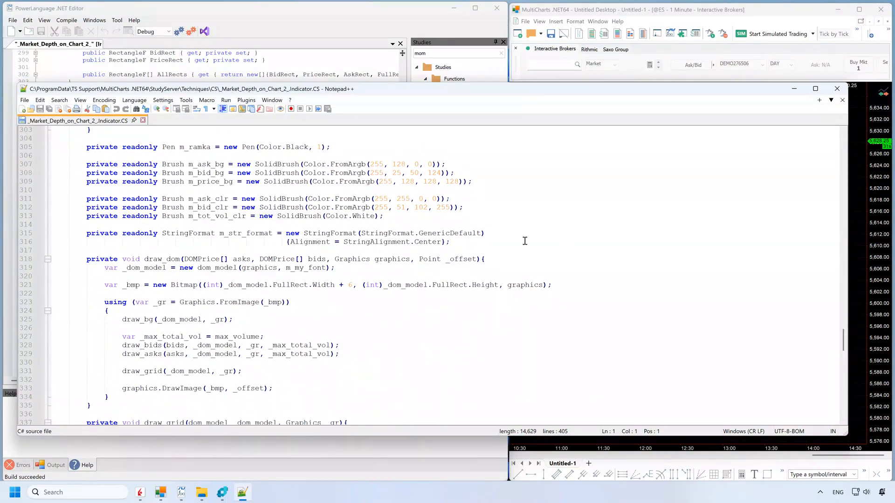
{"action": "double_click", "coordinate": [363, 216]}
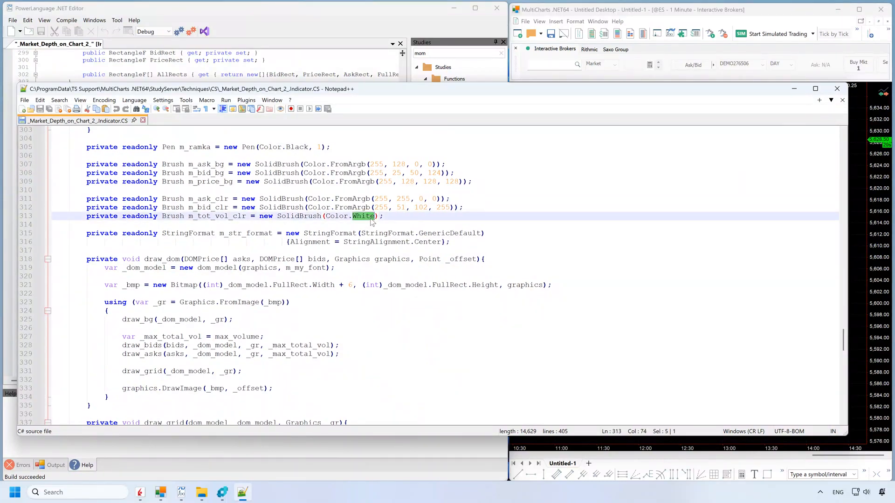
{"action": "type", "text": "Cy"}
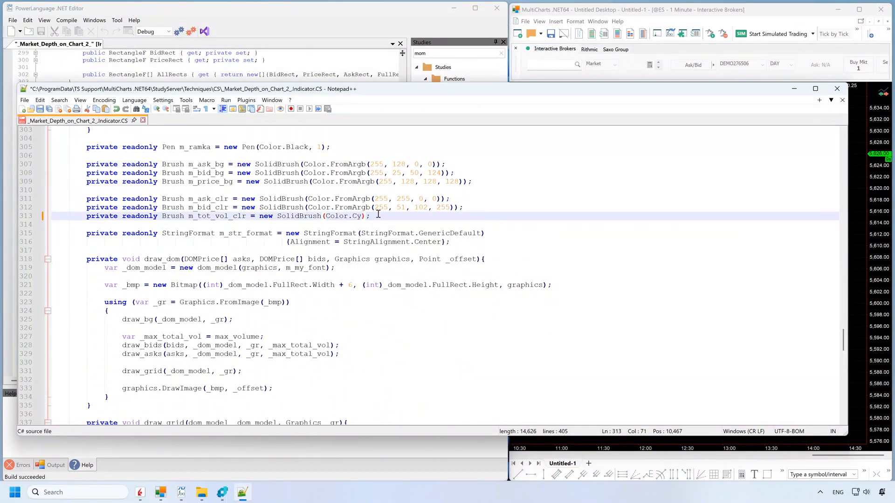
{"action": "type", "text": "an"}
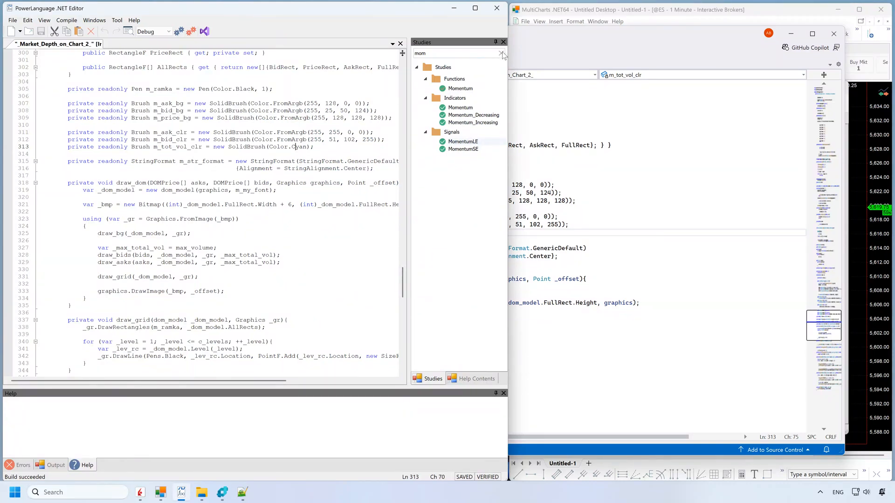
Step: Clear the 'mom' study filter and scroll through the full list of functions and indicators
{"action": "left_click", "coordinate": [501, 53]}
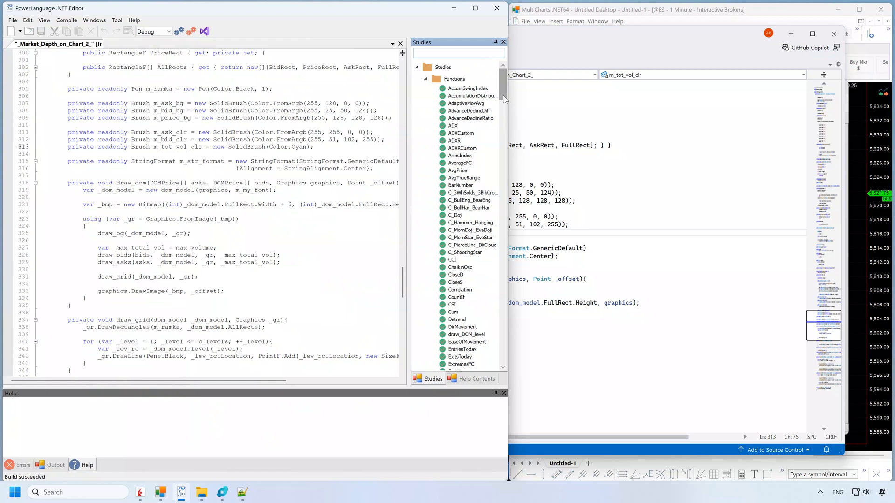
{"action": "scroll", "scroll_direction": "down", "scroll_amount": 3}
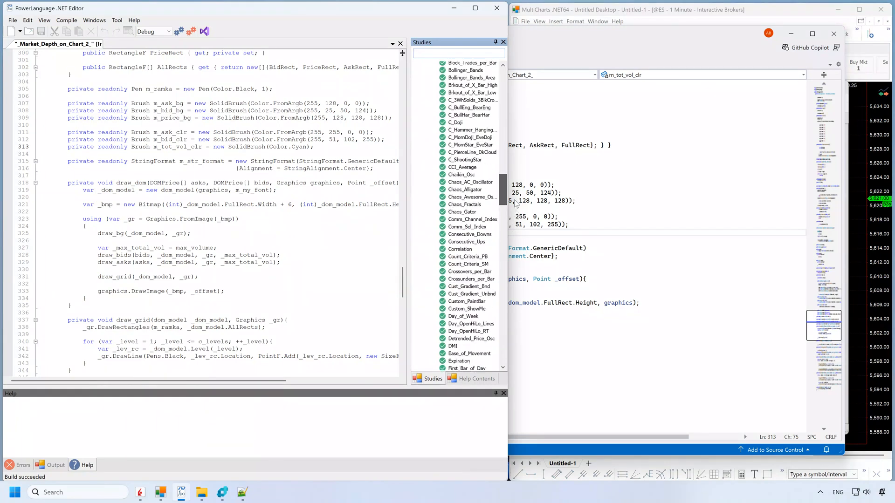
{"action": "scroll", "scroll_direction": "down", "scroll_amount": 3}
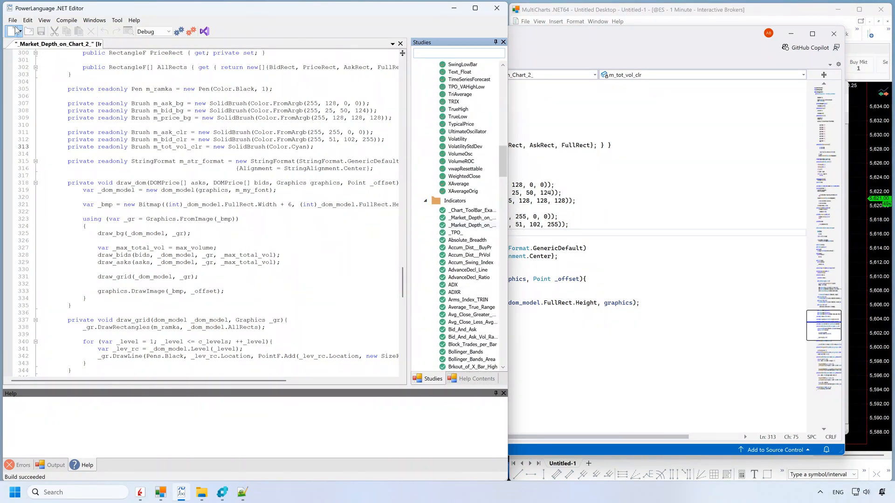
Step: Create a new C# indicator named MyIndicator via File > New > New Indicator
{"action": "left_click", "coordinate": [13, 20]}
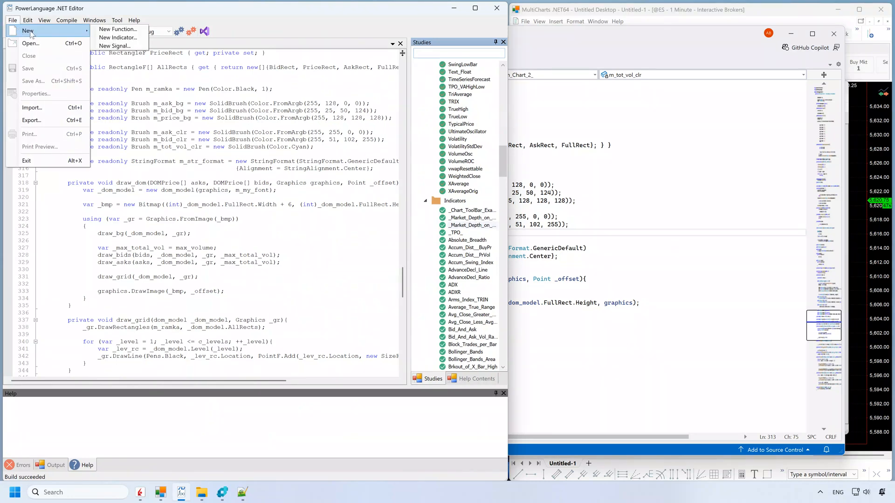
{"action": "left_click", "coordinate": [118, 38]}
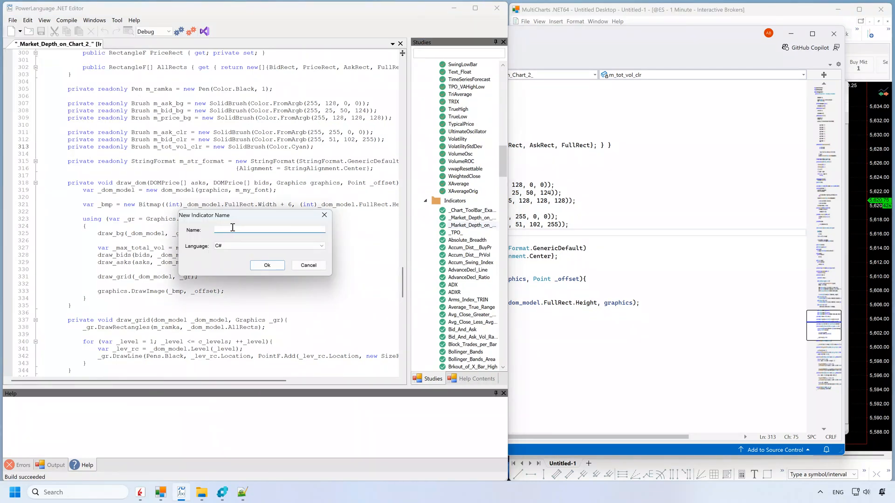
{"action": "type", "text": "My"}
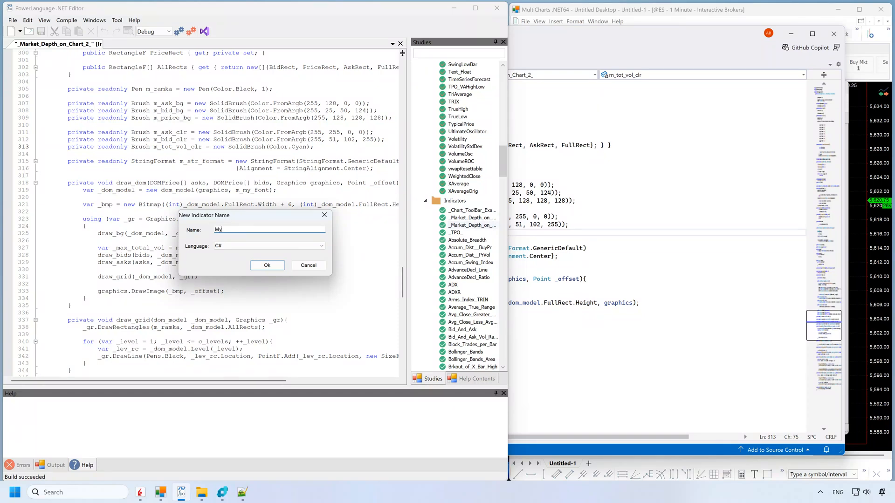
{"action": "type", "text": "Indicator"}
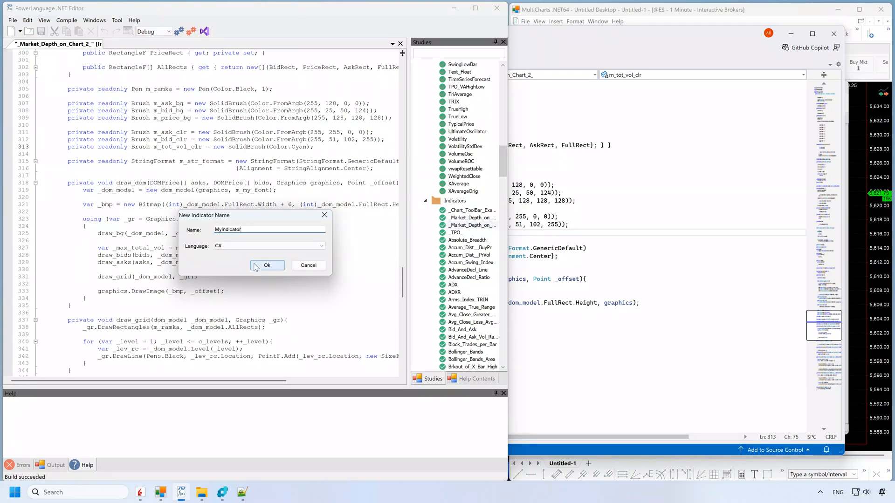
{"action": "left_click", "coordinate": [267, 265]}
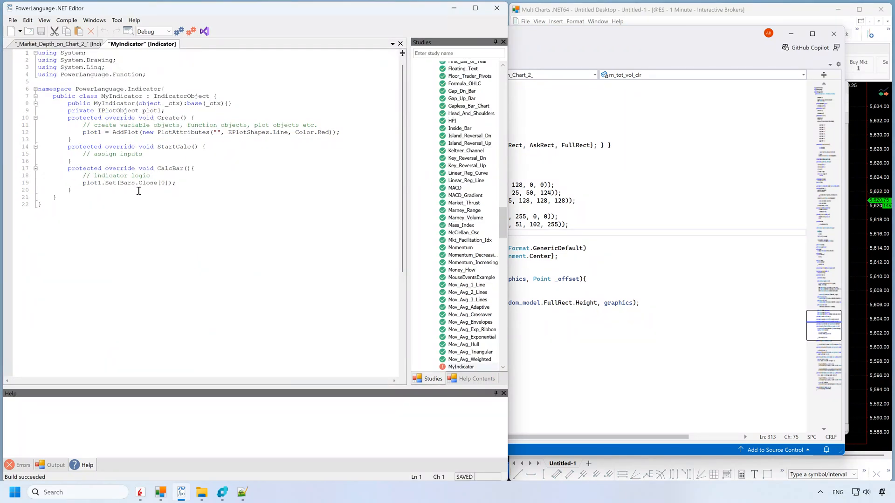
Step: Compile the MyIndicator study from the Compile menu
{"action": "left_click", "coordinate": [67, 20]}
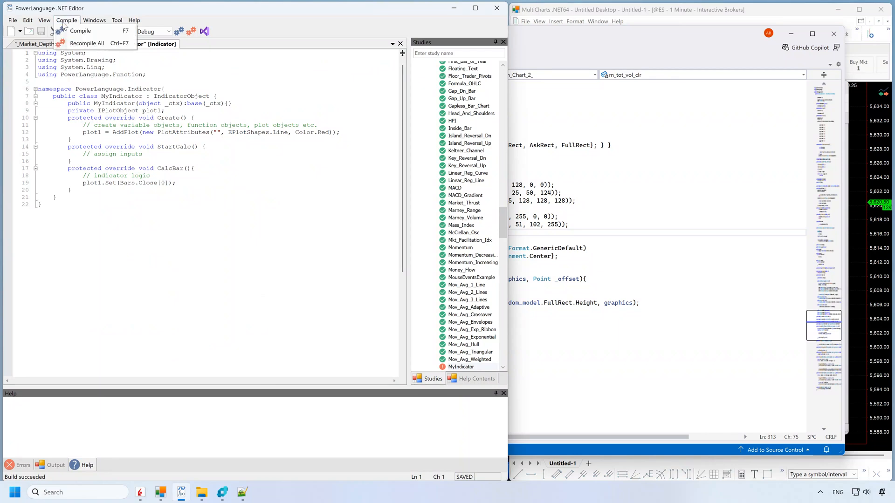
{"action": "left_click", "coordinate": [79, 31]}
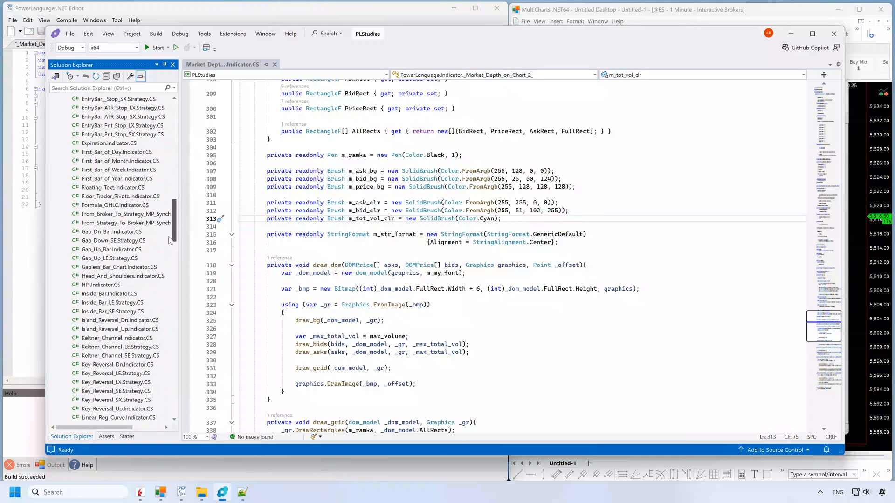
Step: Open MyIndicator.Indicator.CS from the PLStudies project in Solution Explorer
{"action": "scroll", "scroll_direction": "down", "scroll_amount": 3}
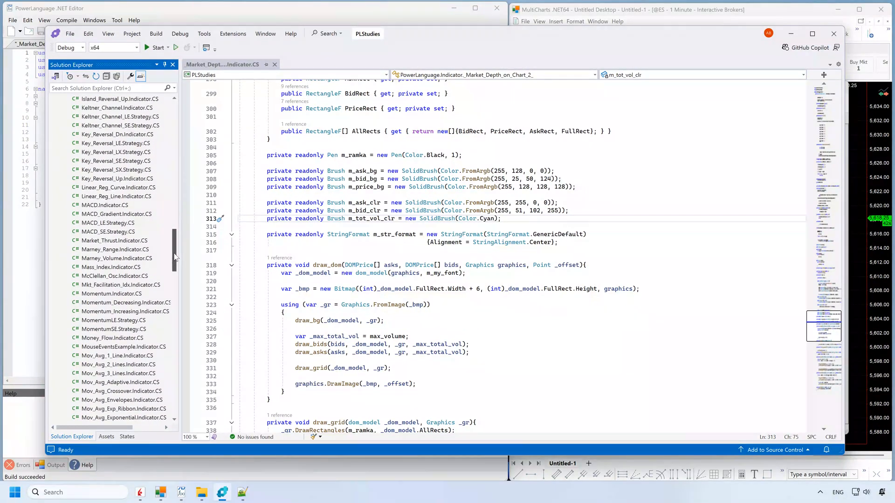
{"action": "scroll", "scroll_direction": "down", "scroll_amount": 3}
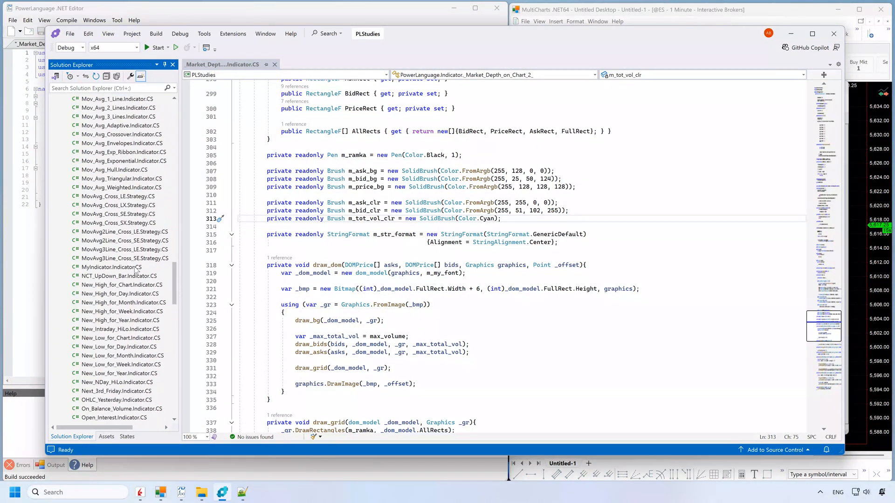
{"action": "left_click", "coordinate": [112, 268]}
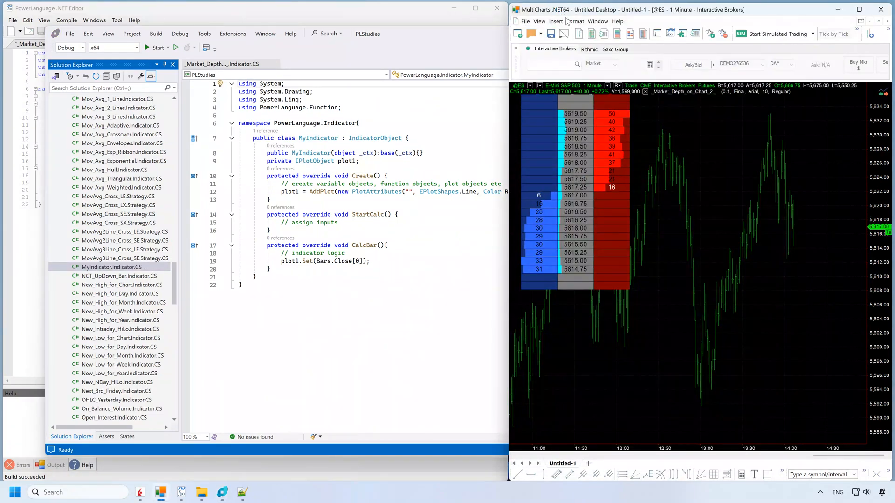
Step: Add MyIndicator with default settings to the ES chart through Format Studies
{"action": "left_click", "coordinate": [574, 21]}
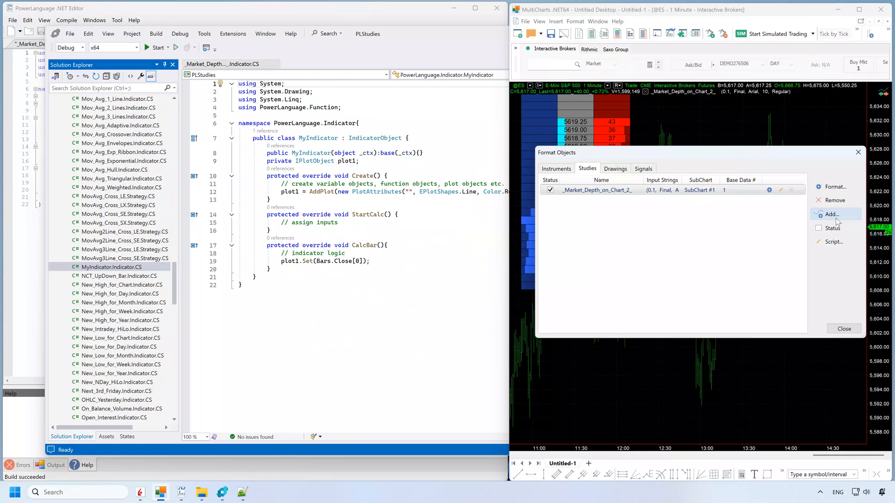
{"action": "left_click", "coordinate": [832, 214]}
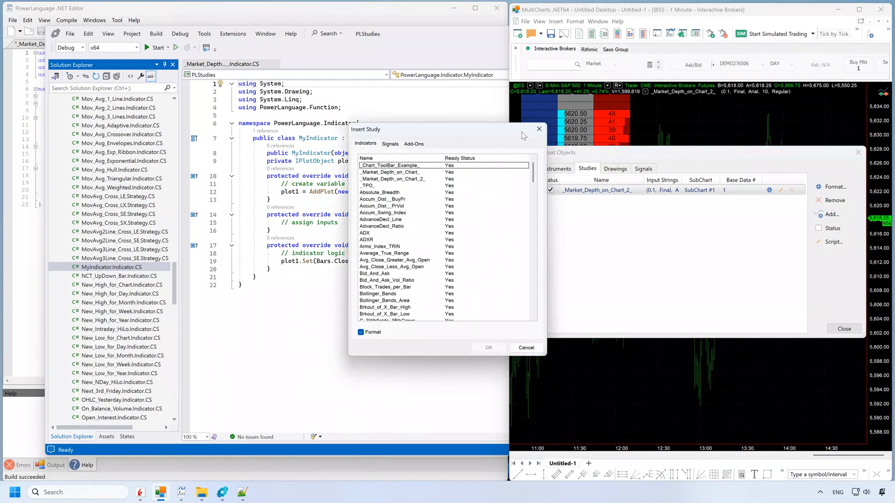
{"action": "left_click", "coordinate": [382, 219]}
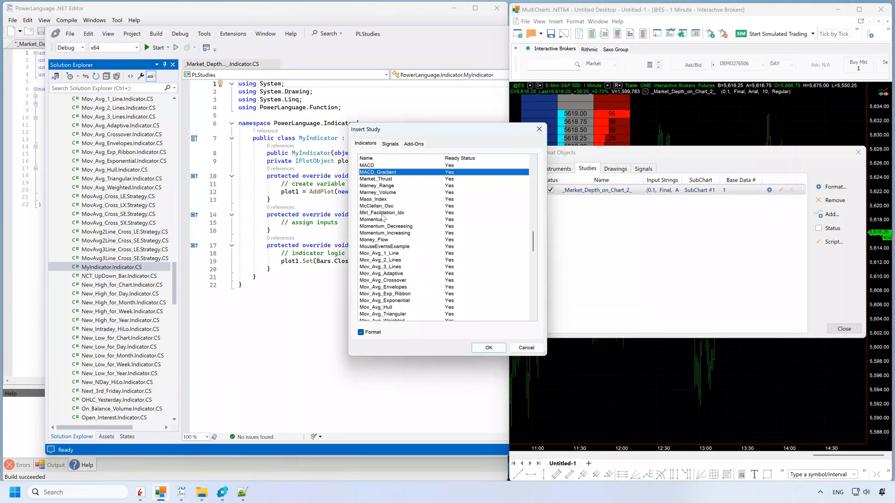
{"action": "scroll", "scroll_direction": "down", "scroll_amount": 3}
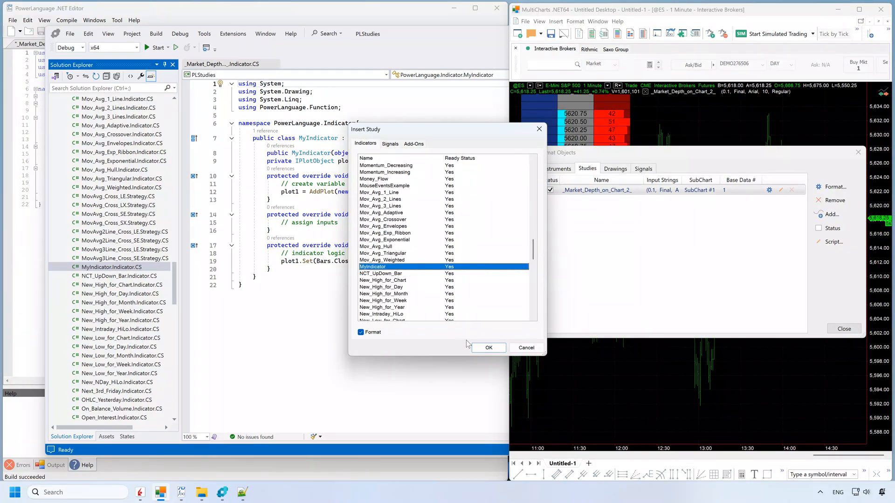
{"action": "left_click", "coordinate": [488, 348]}
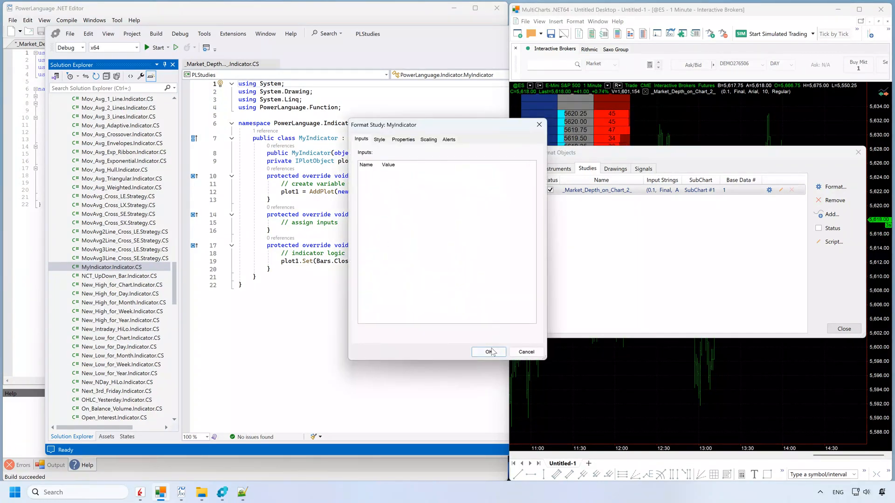
{"action": "left_click", "coordinate": [488, 352]}
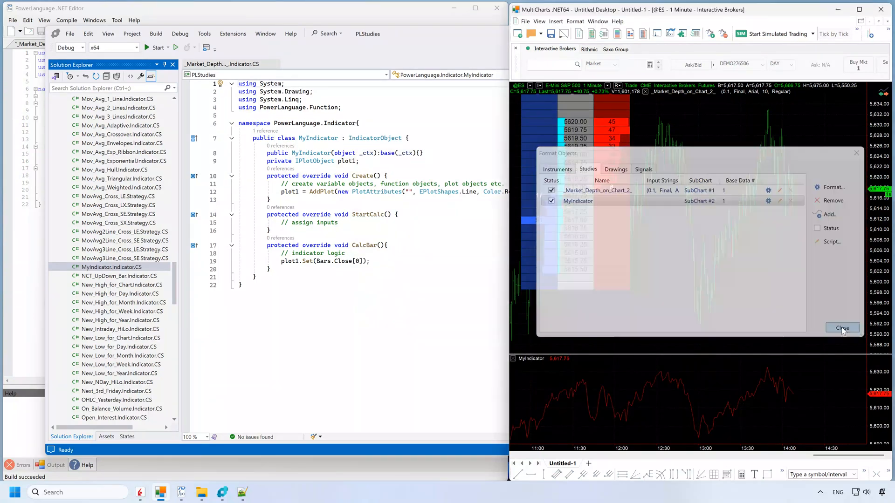
{"action": "left_click", "coordinate": [842, 328]}
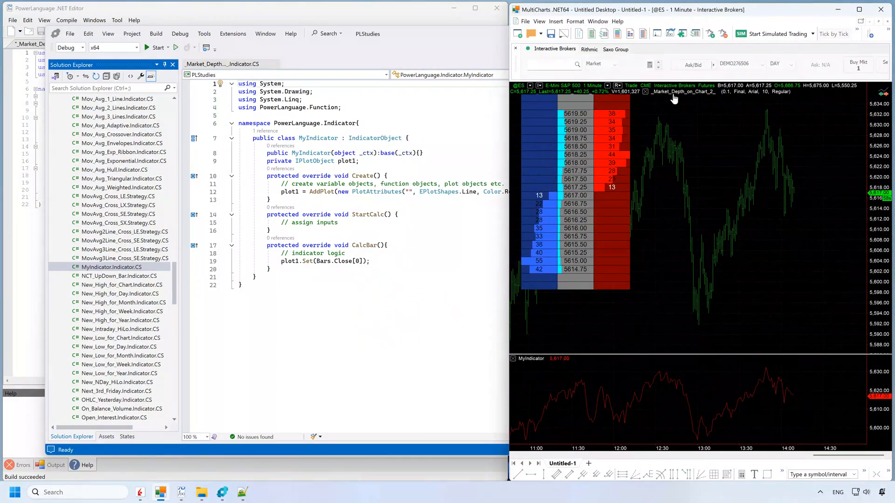